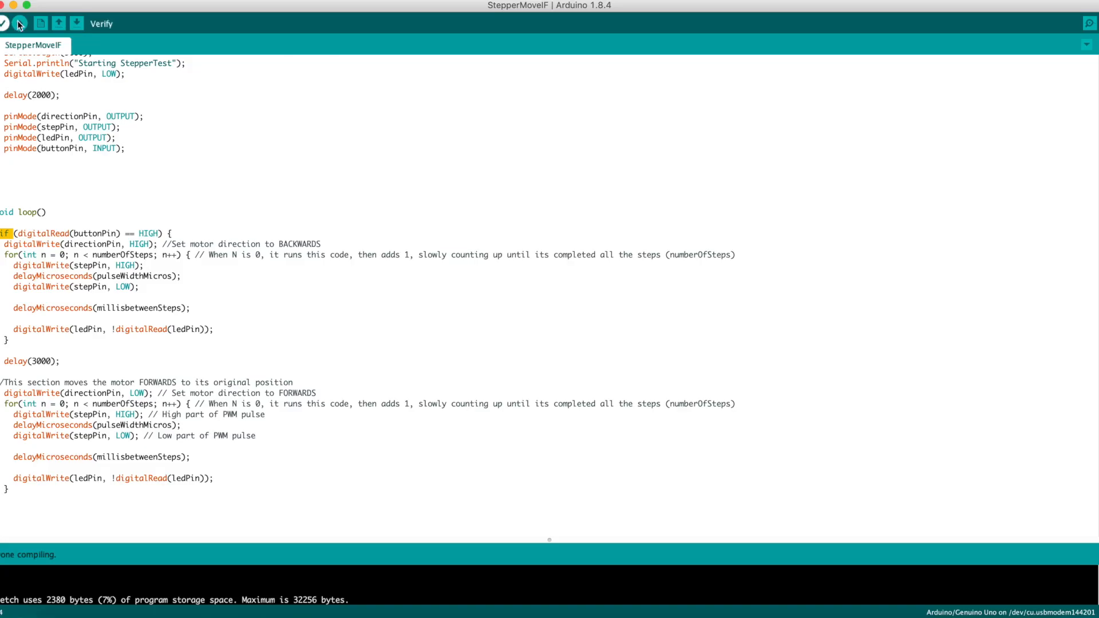
Step: Upload the compiled StepperMoveIF sketch to the Arduino Uno board
left_click(21, 23)
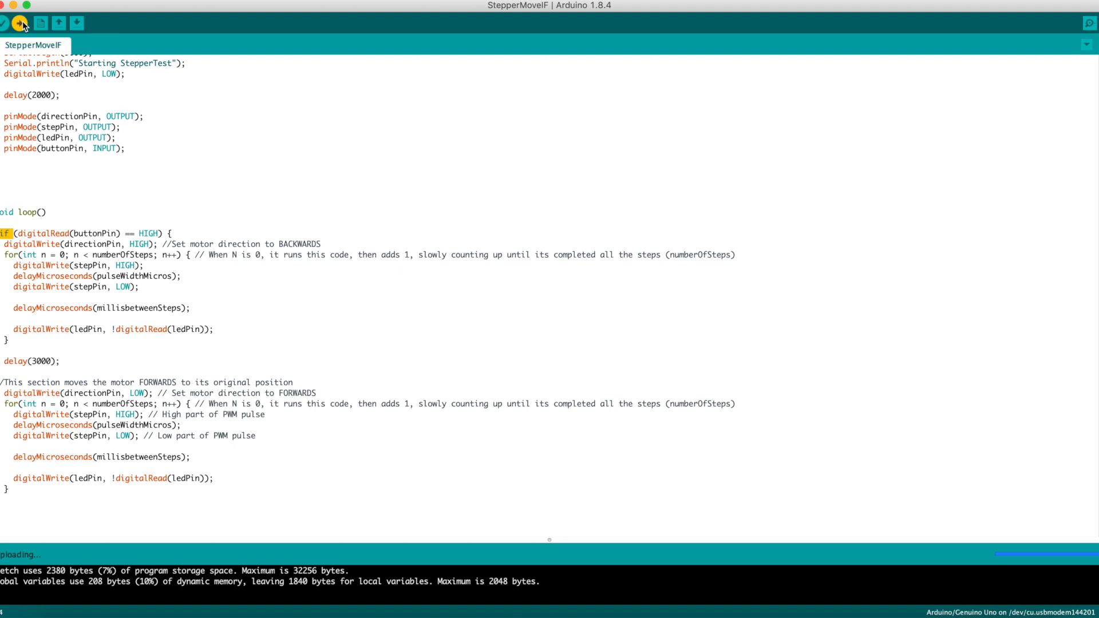